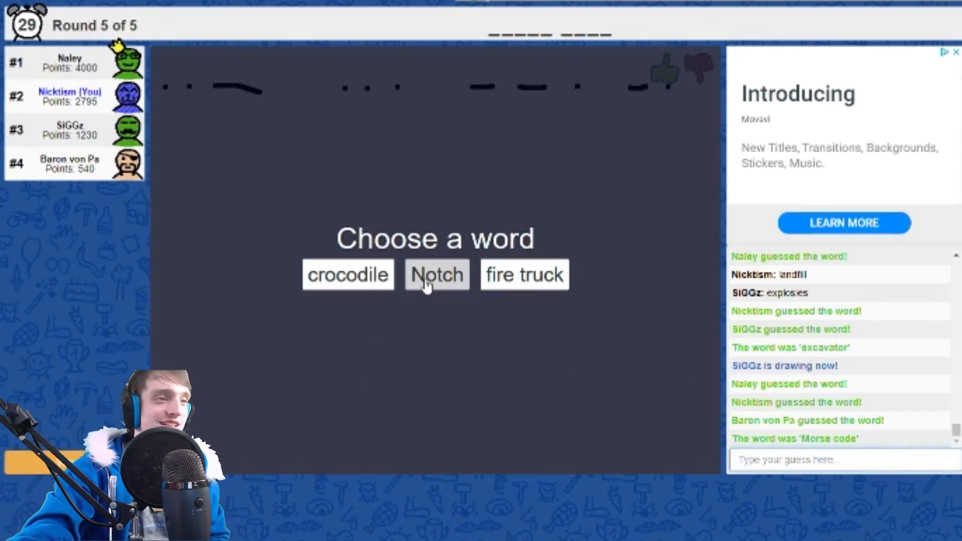
Choose 'Notch' as the word to draw
left_click(437, 274)
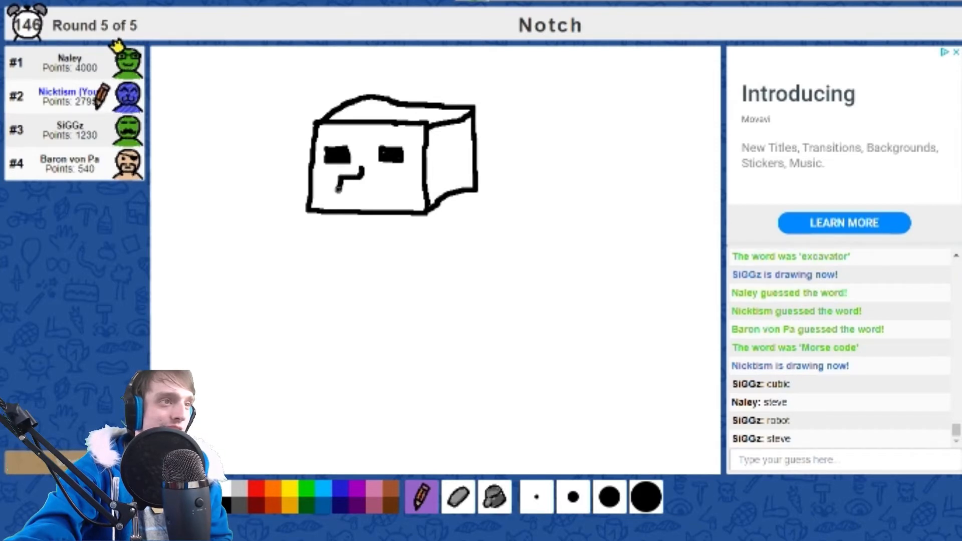
Draw a creeper face on the cube, plus a stick figure holding a tall block
left_click_drag(334, 183, 365, 187)
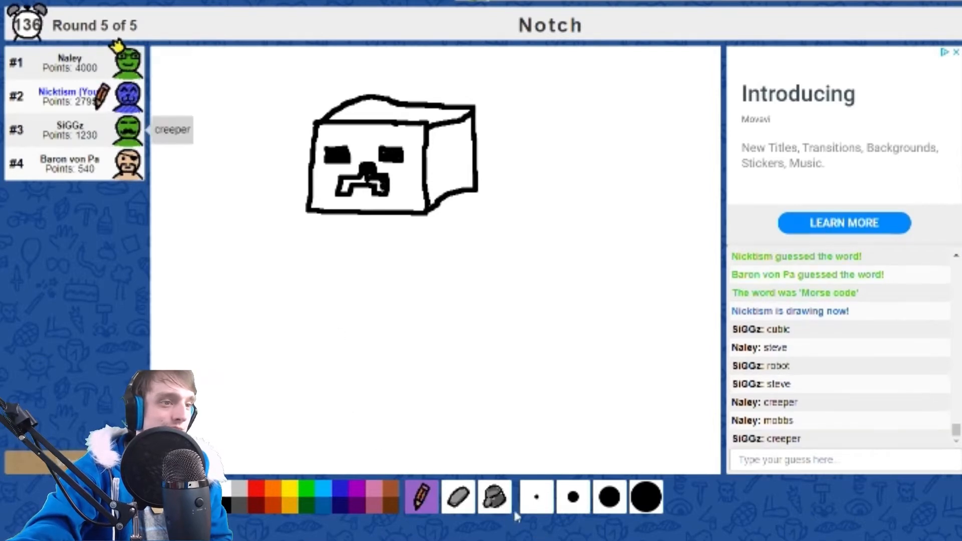
left_click(494, 497)
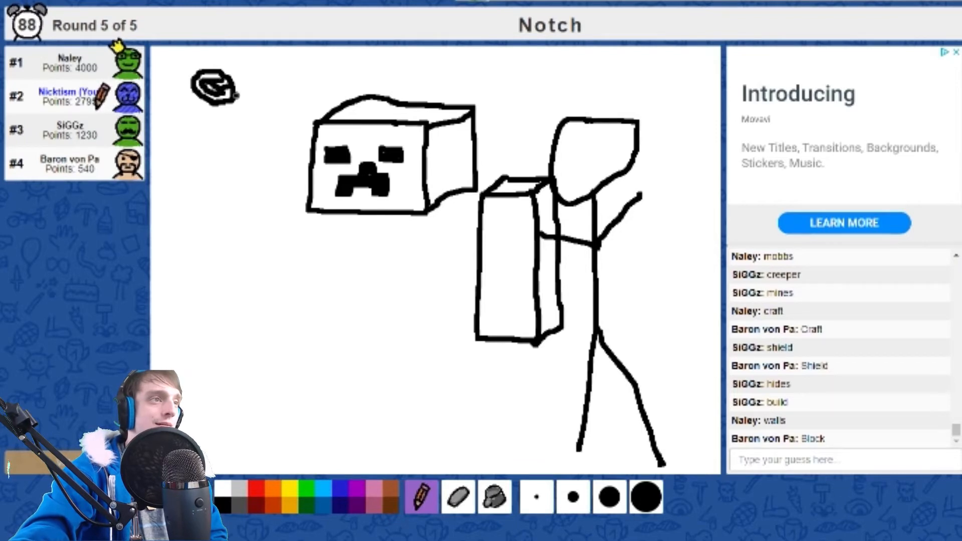
Add more strokes over the creeper drawing as the Notch round runs out
left_click_drag(218, 93, 282, 139)
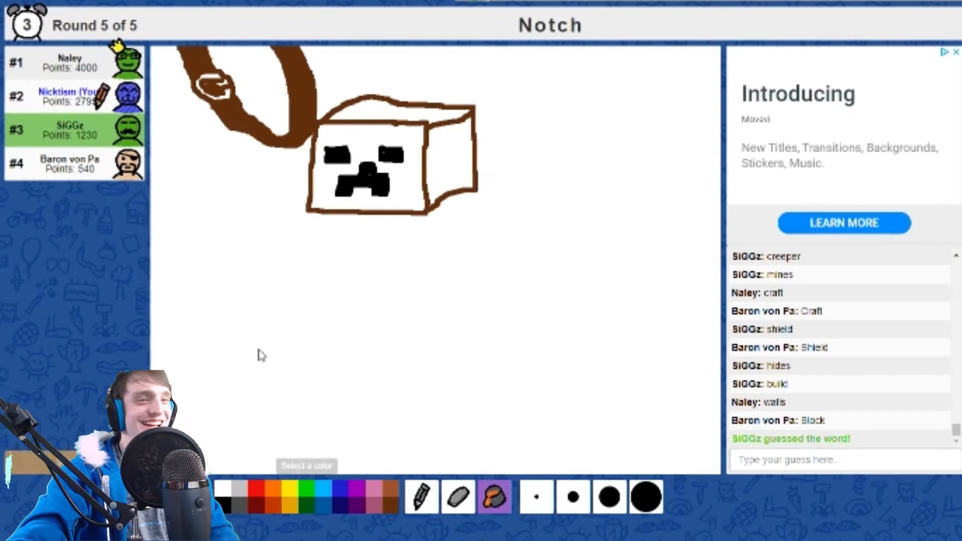
mouse_move(509, 382)
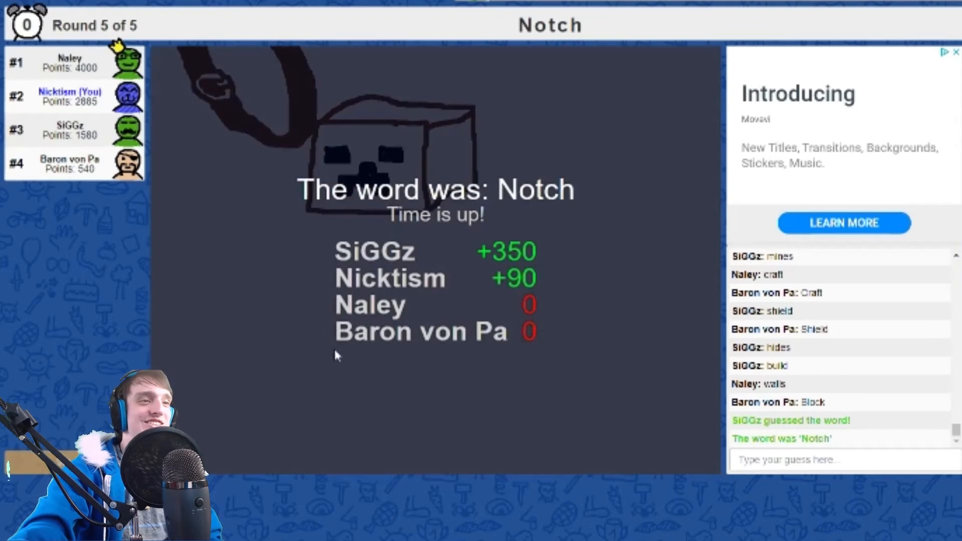
mouse_move(601, 296)
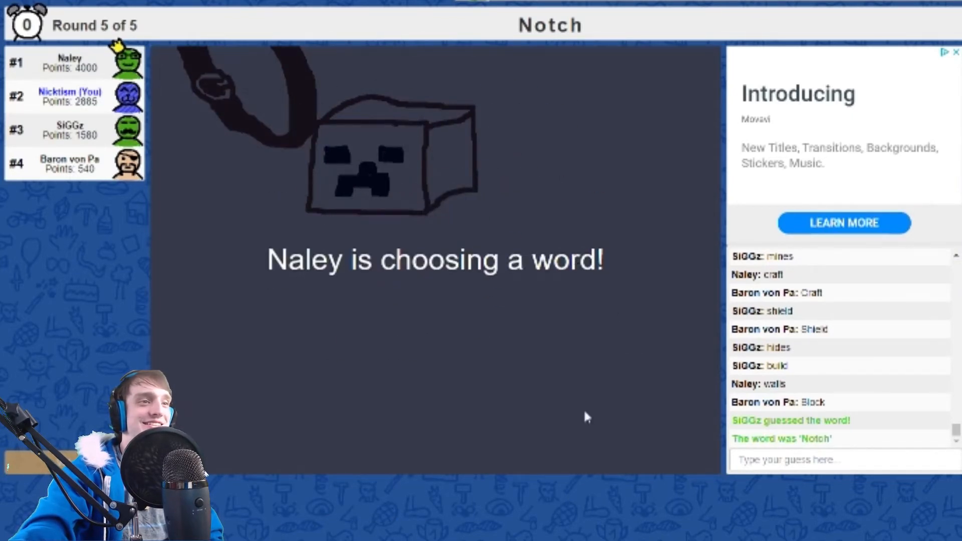
mouse_move(569, 371)
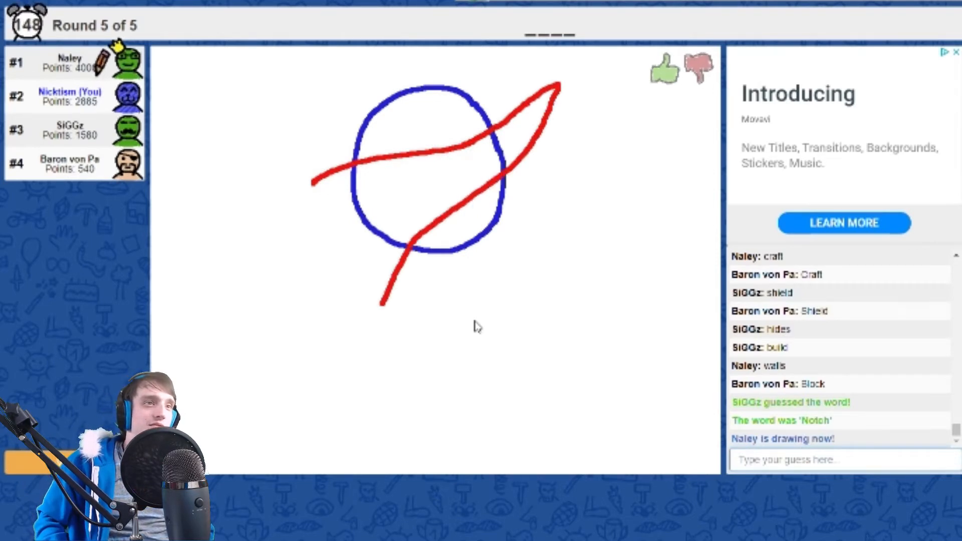
Post 'Nasa' as the guess for the blue circle with a red swoosh
type("Nasa")
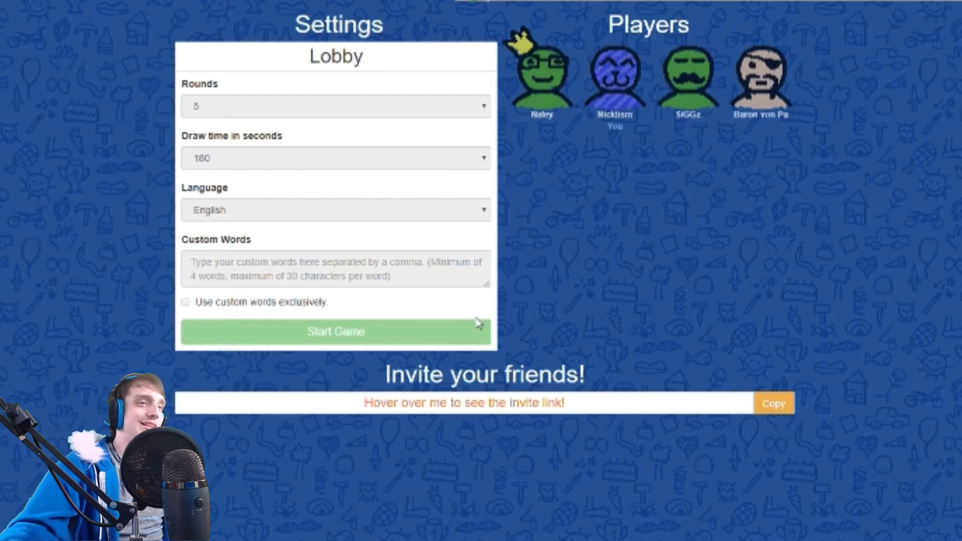
mouse_move(670, 231)
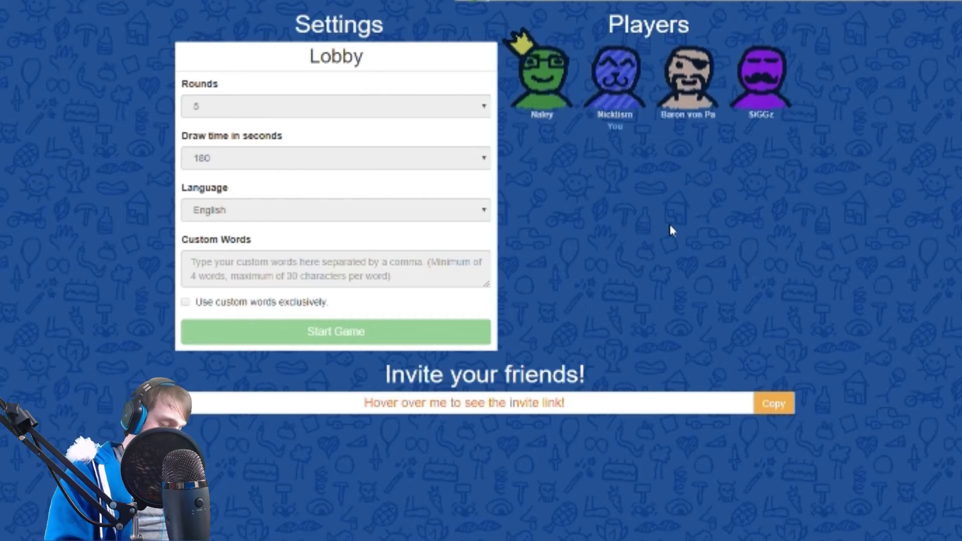
Guess 'manatee' in chat for the long sea creature drawing
left_click(336, 332)
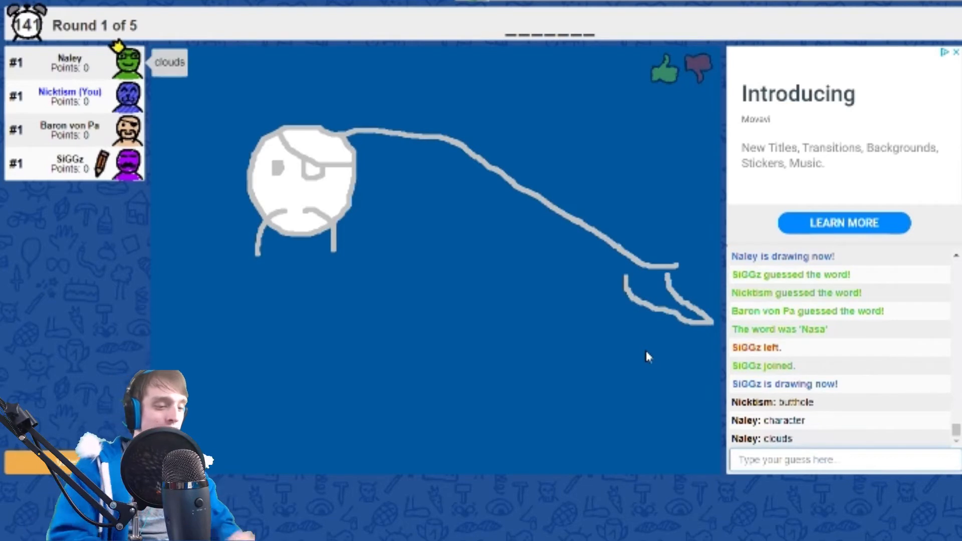
type("manat")
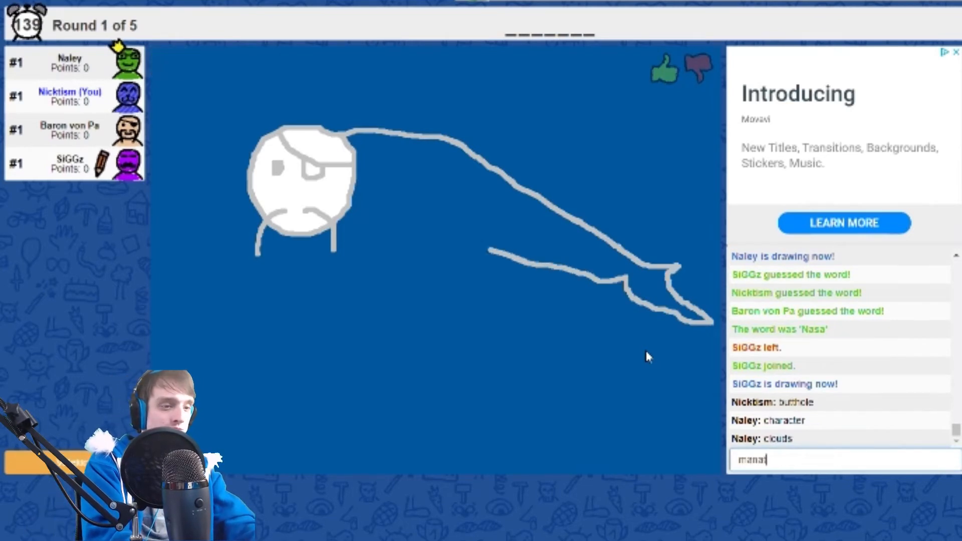
key("Return")
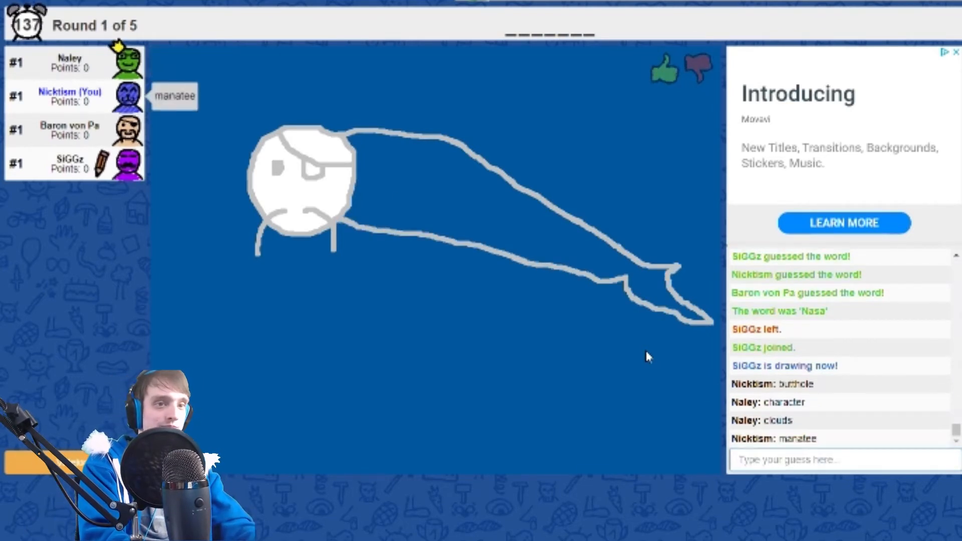
type("dc")
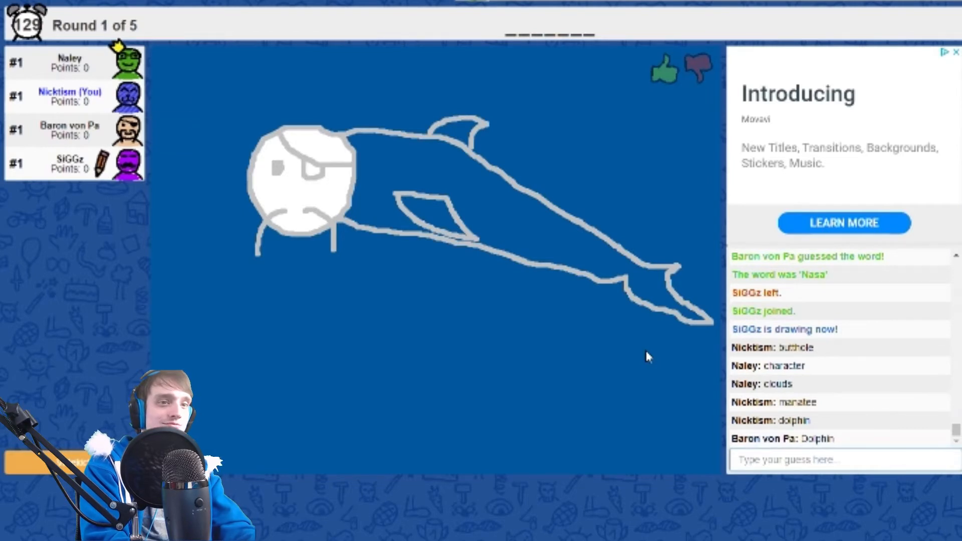
Post 'blowhole', then type 'narwhal' as the next guess
left_click(362, 133)
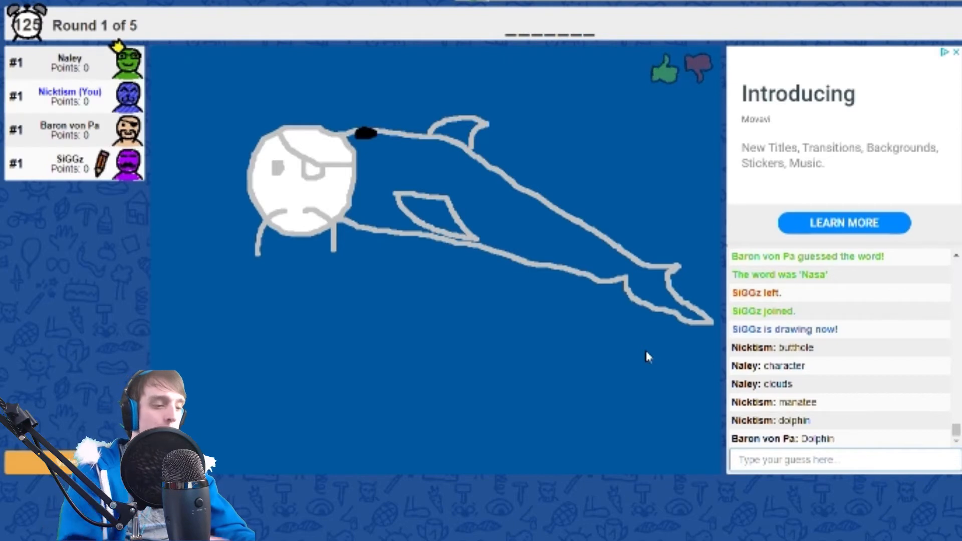
type("blow")
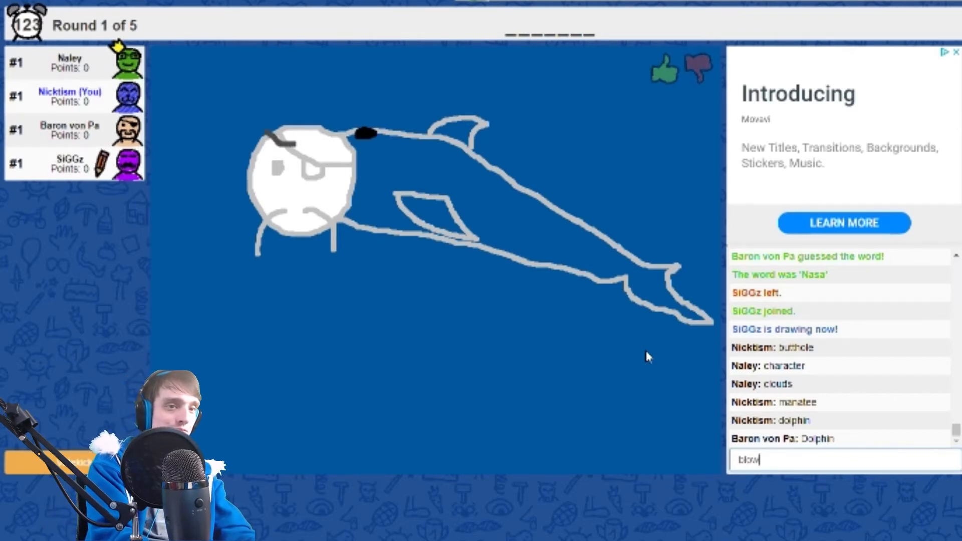
key("Return")
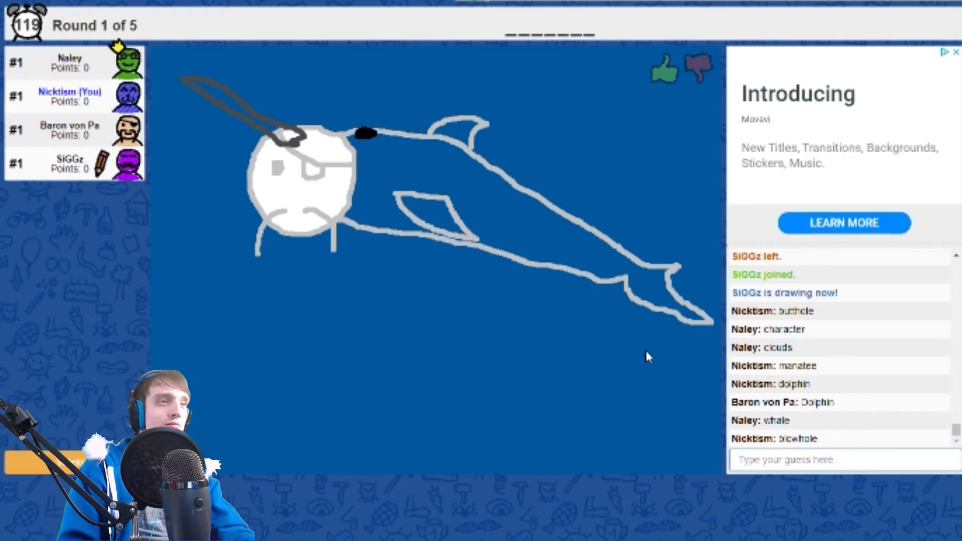
type("narw")
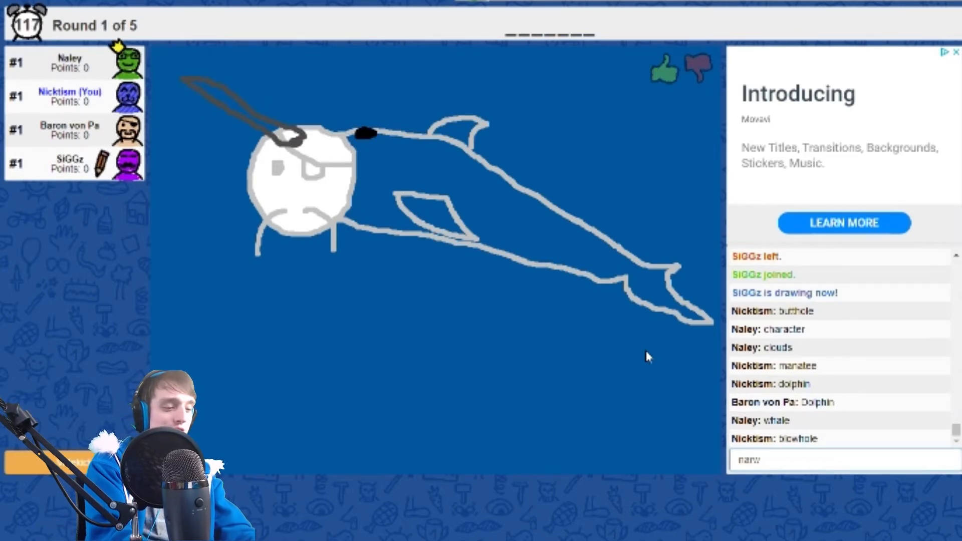
type("hal")
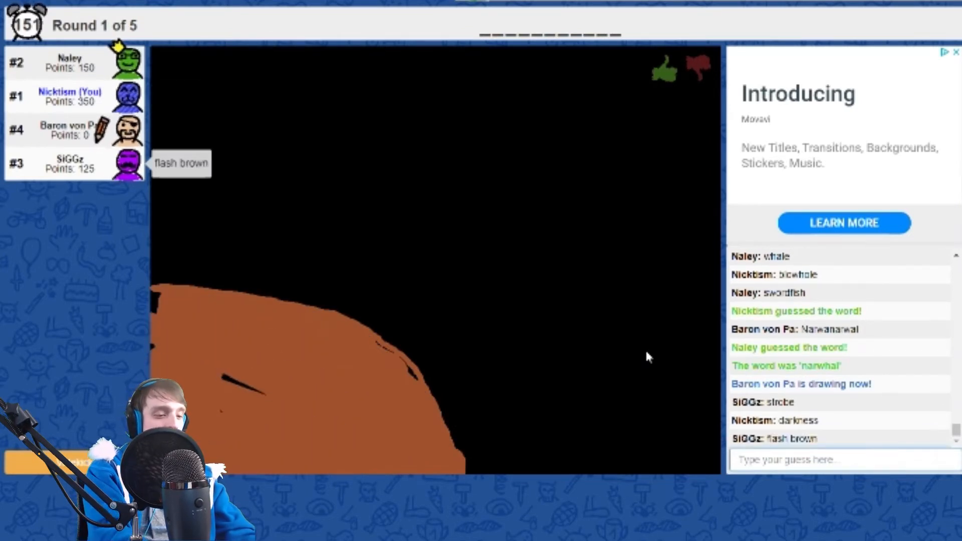
Guess 'Jesus' and 'grave…' for the night-sky building, then choose 'Chinatown' to draw
type("Jesus")
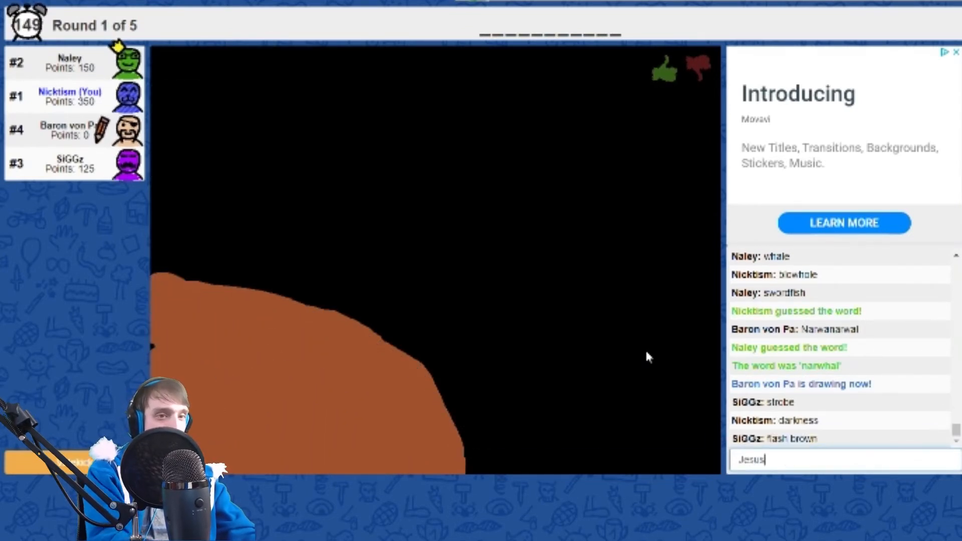
key("Return")
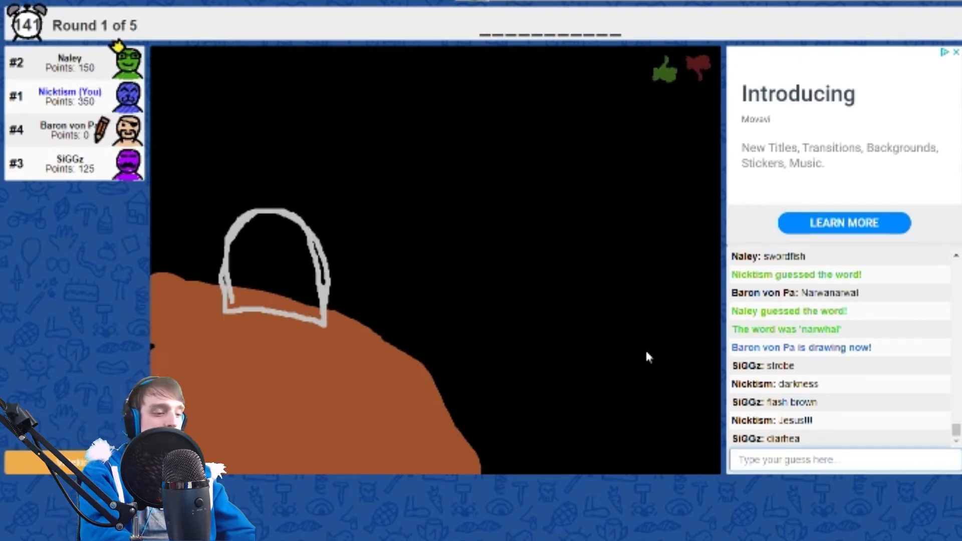
type("grave")
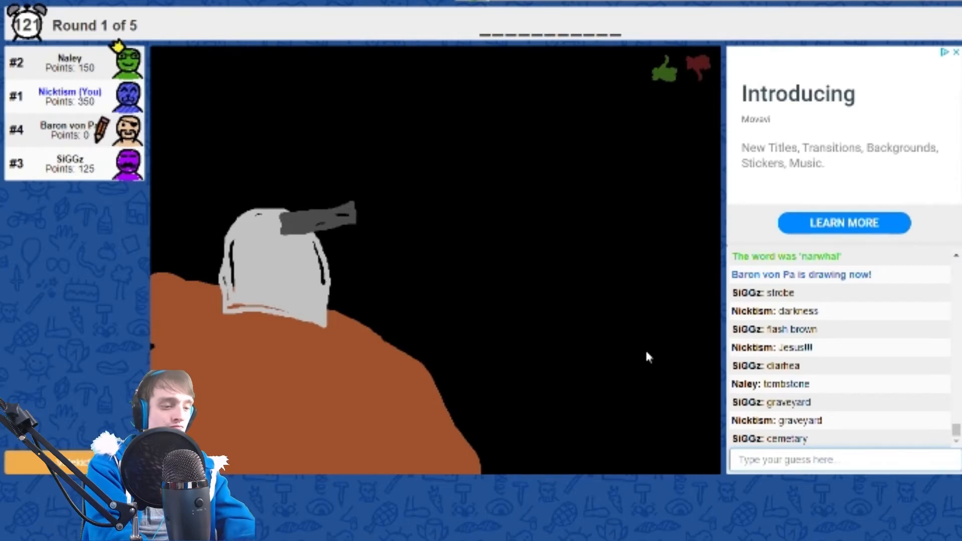
type("grave")
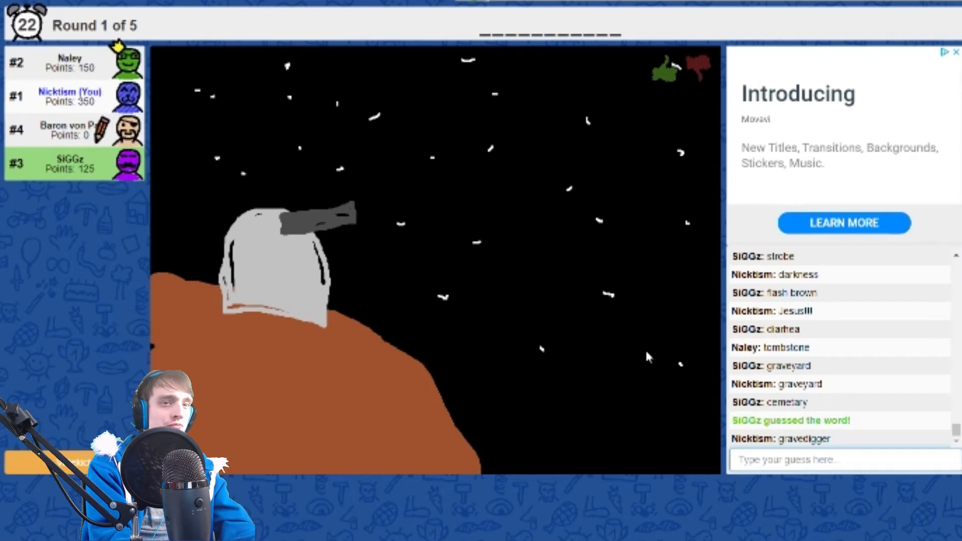
type("z")
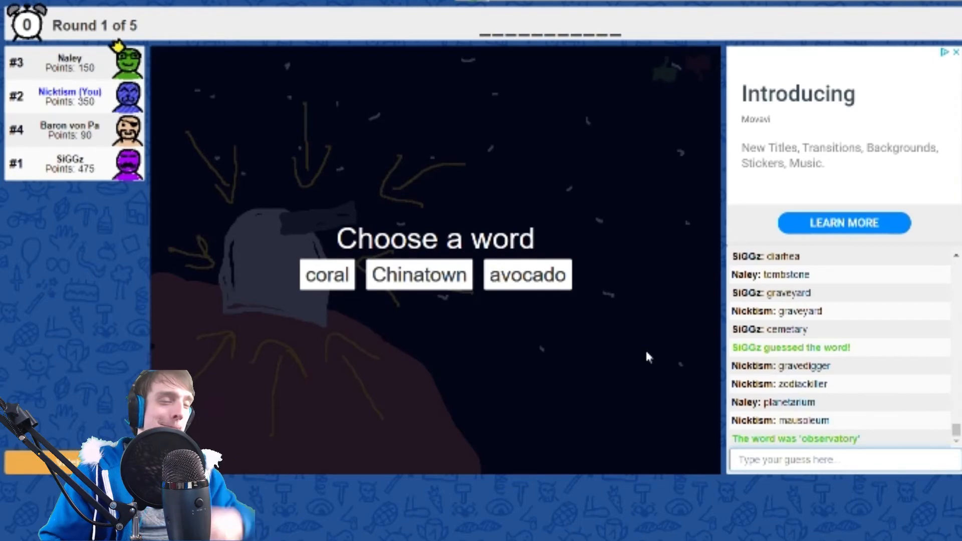
mouse_move(555, 316)
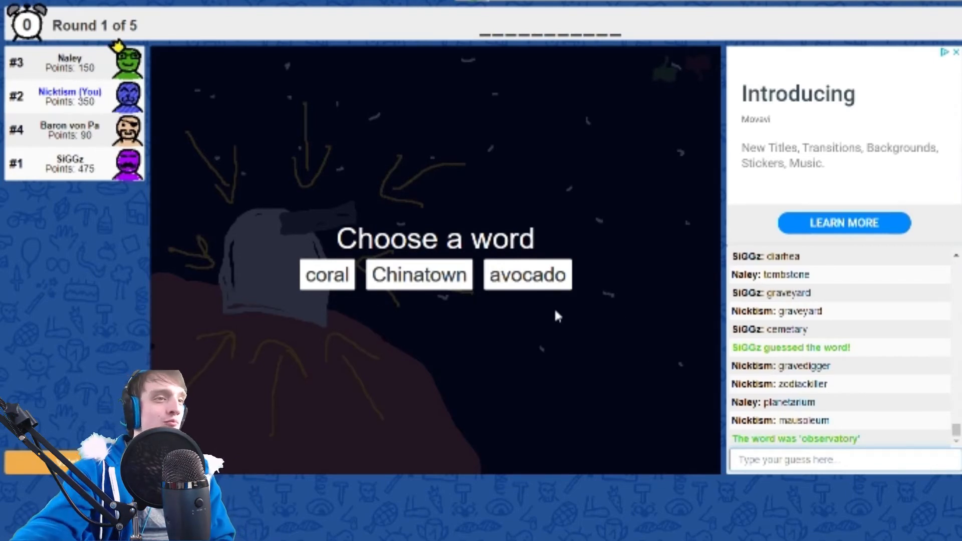
left_click(419, 274)
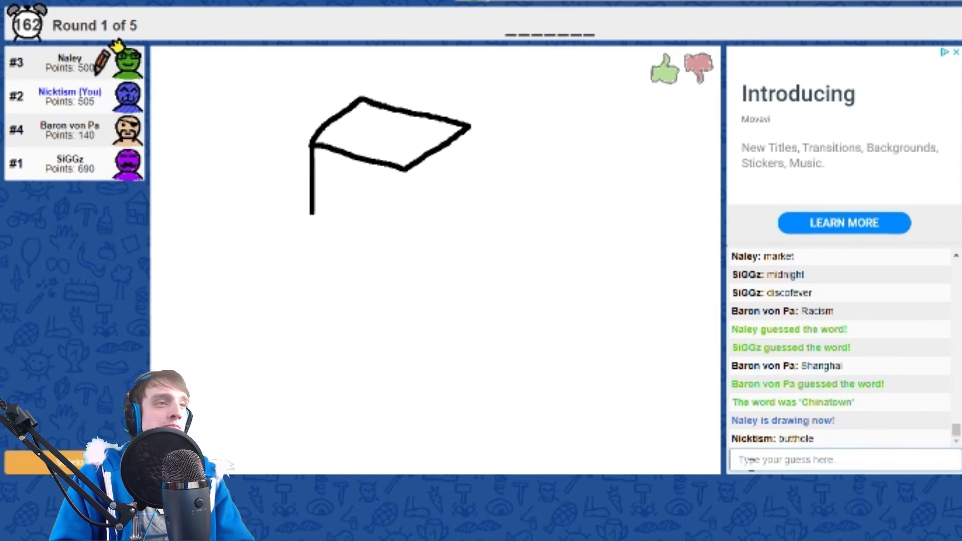
Guess 'mine…', 'ice-…' and then 'creeper' for the cube-on-a-stalk drawing
type("mine")
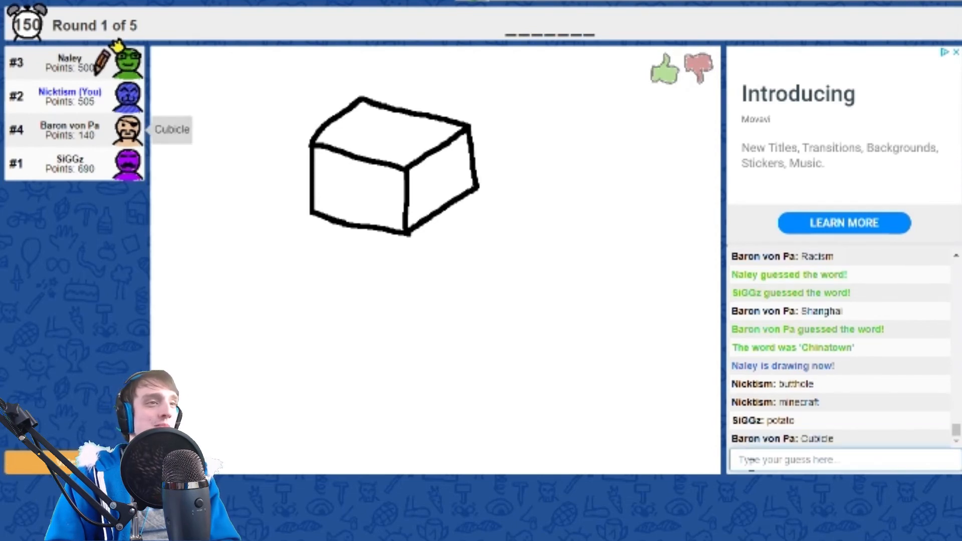
type("ice-")
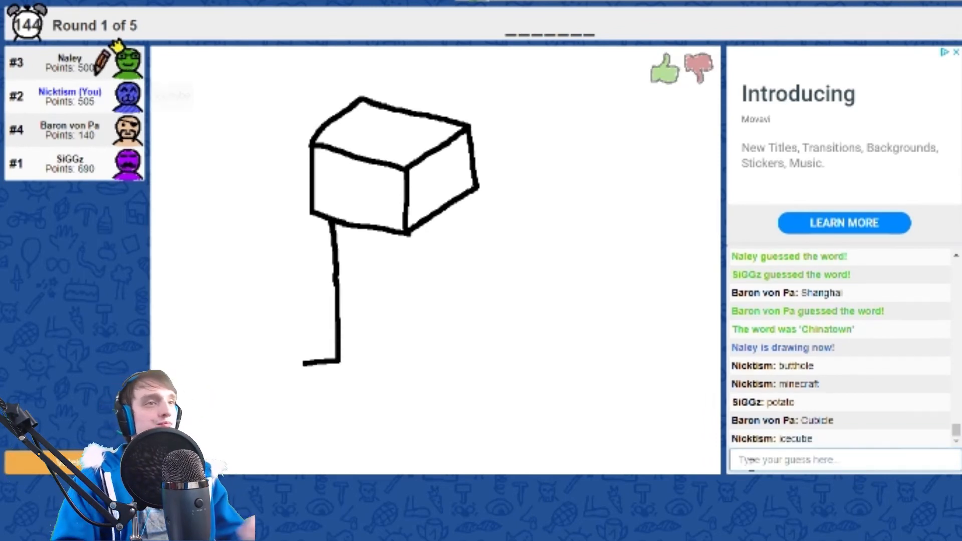
type("cre")
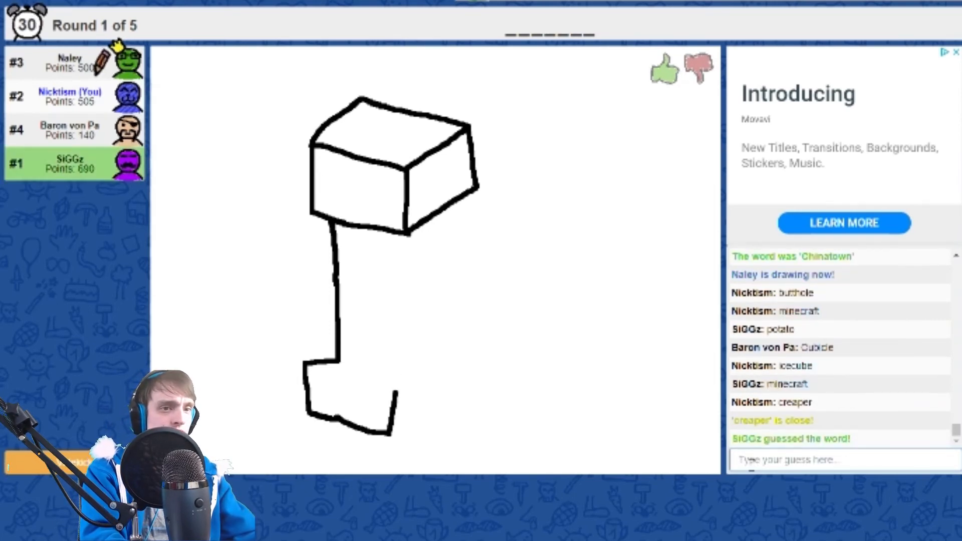
type("cree")
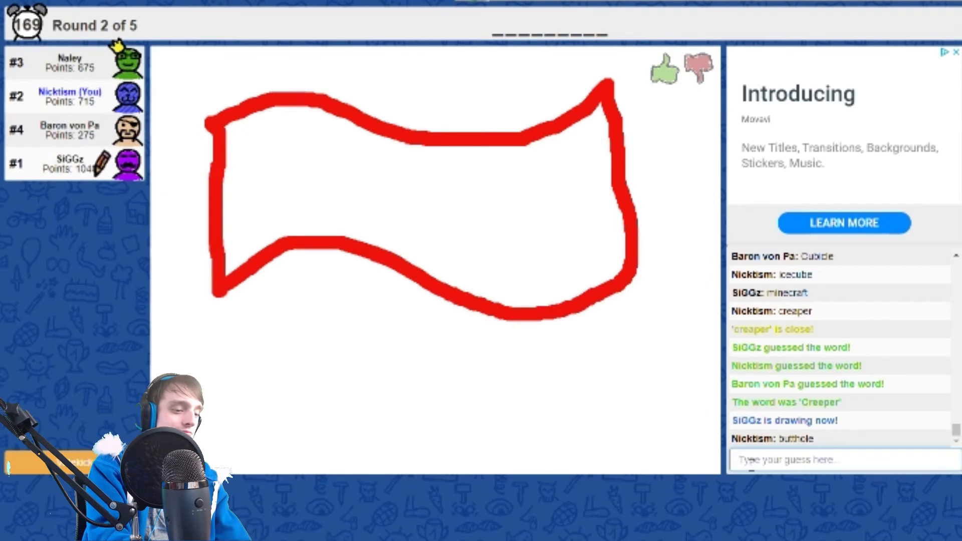
Post 'America', then 'MAG' and 'Commu…' as guesses for the waving red flag
type("America")
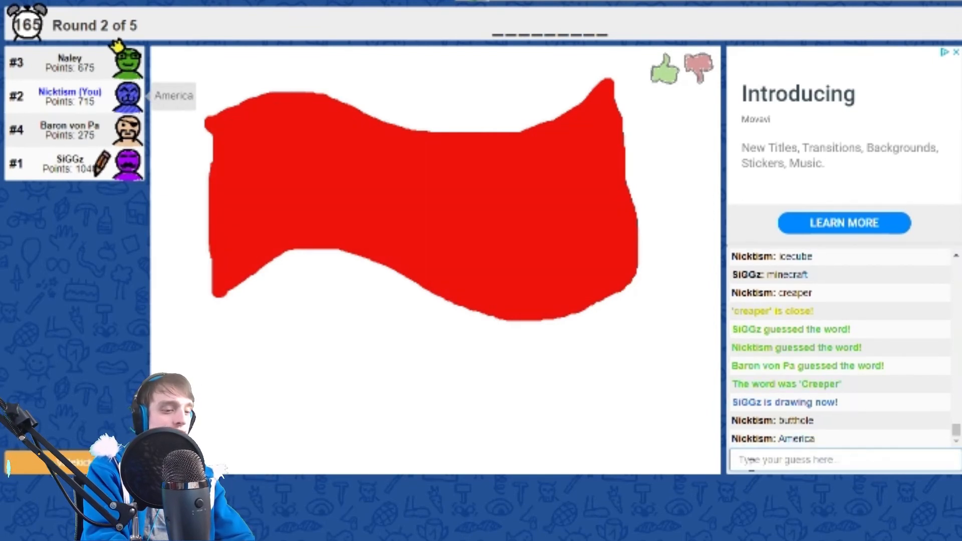
type("MAG")
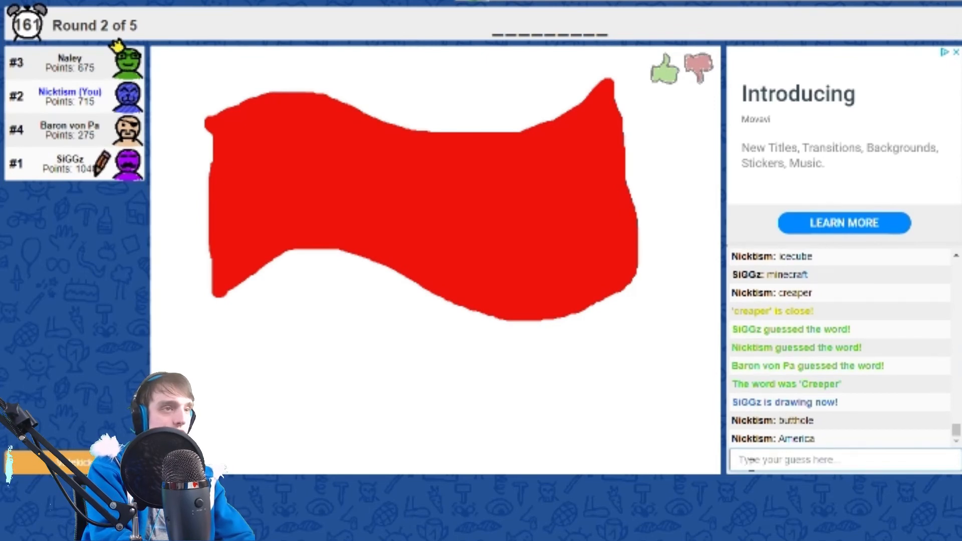
type("Commu")
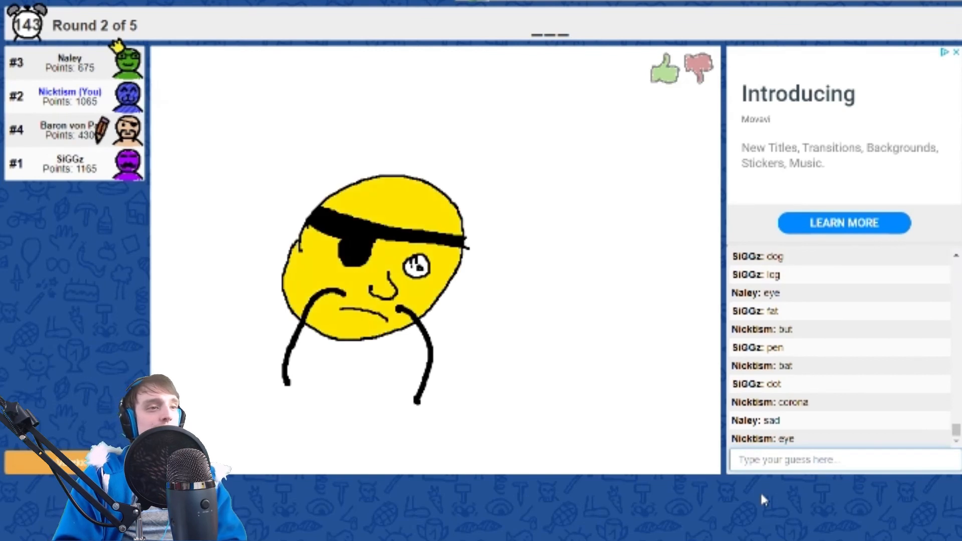
Post 'ewe' and 'regret' guesses for the eyepatch face with purple hair
type("eww")
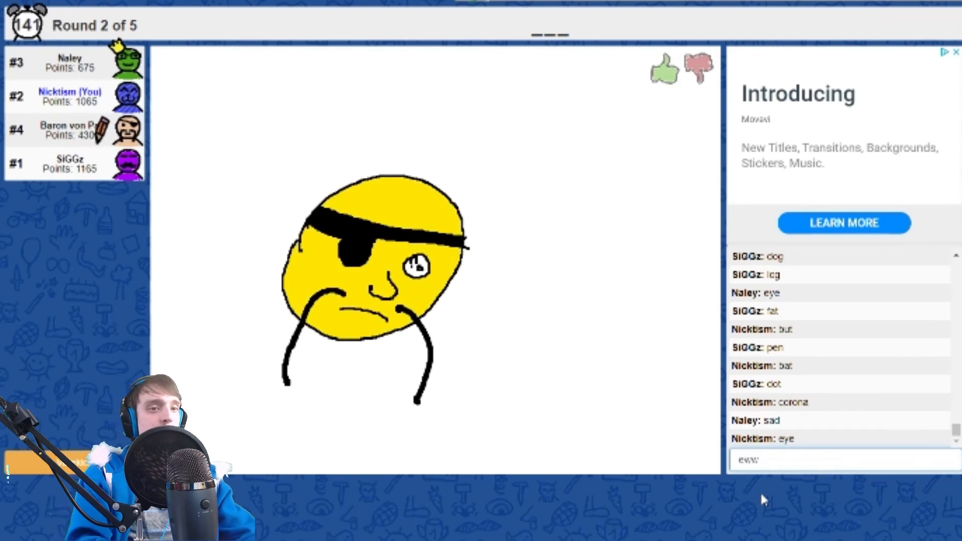
key("Return")
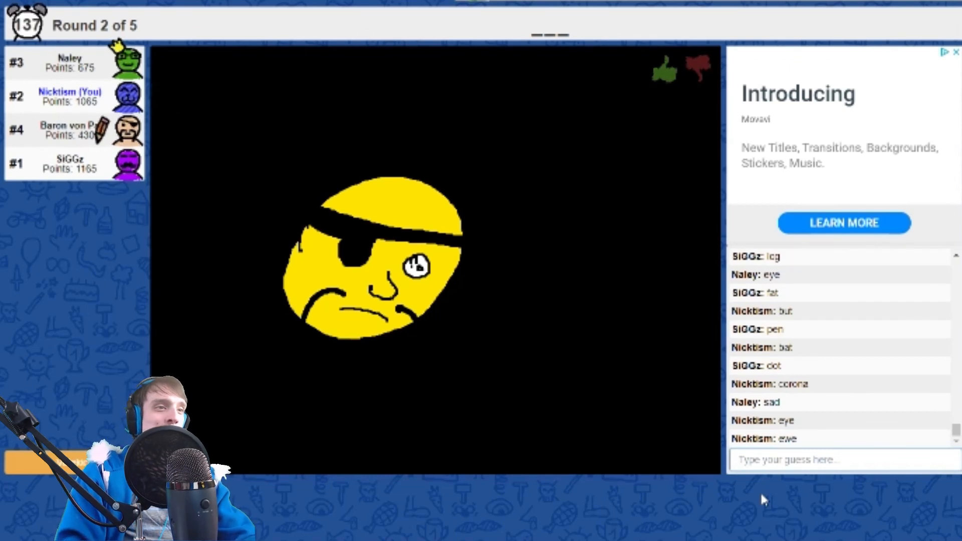
type("reg")
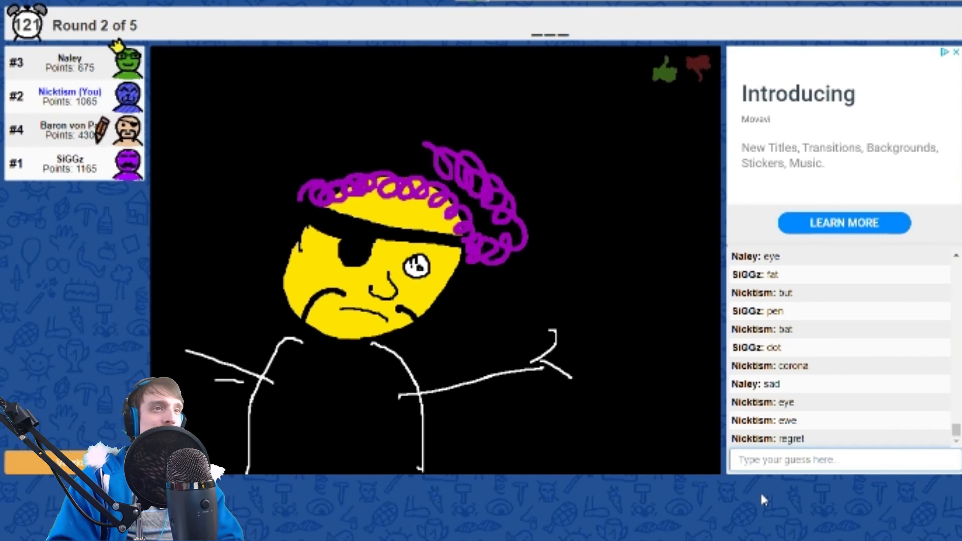
type("ha")
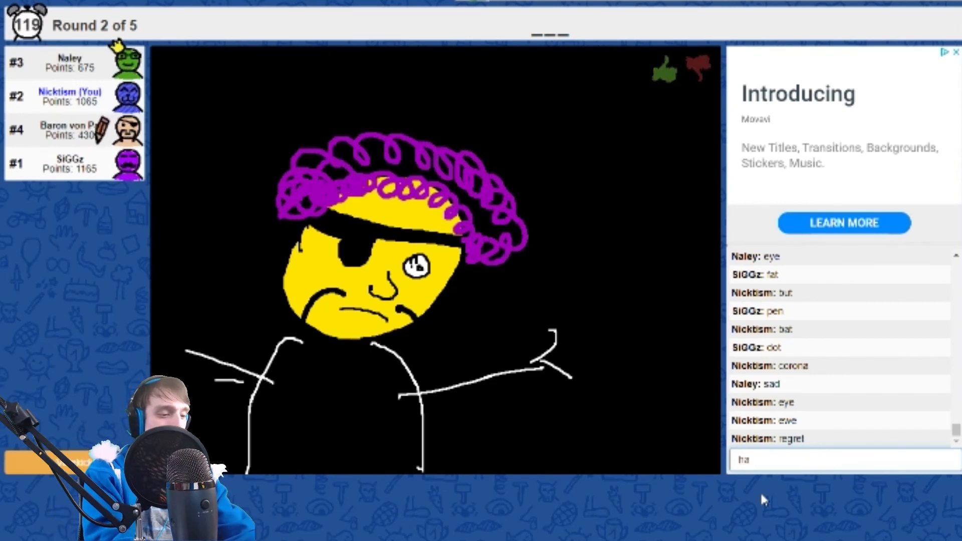